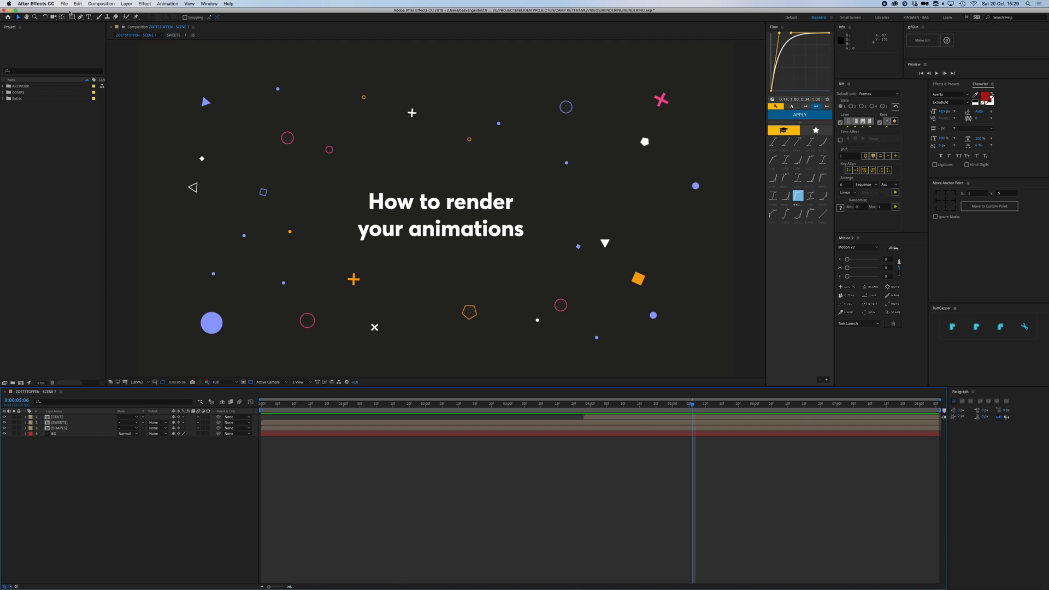
# Step: Add the composition to the render queue and bring up its Output Module settings
pyautogui.click(68, 2)
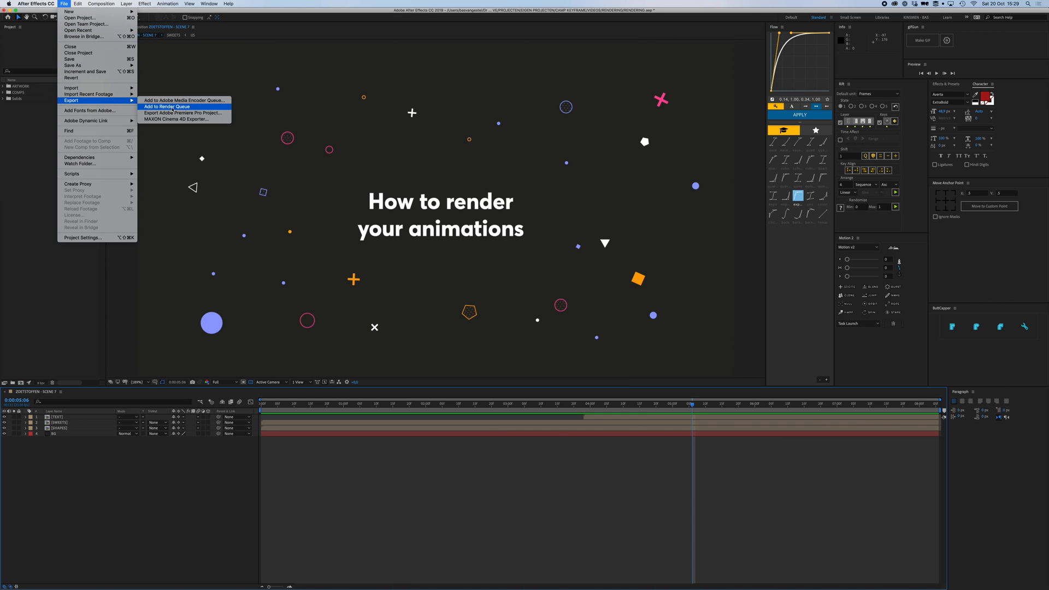
pyautogui.click(167, 107)
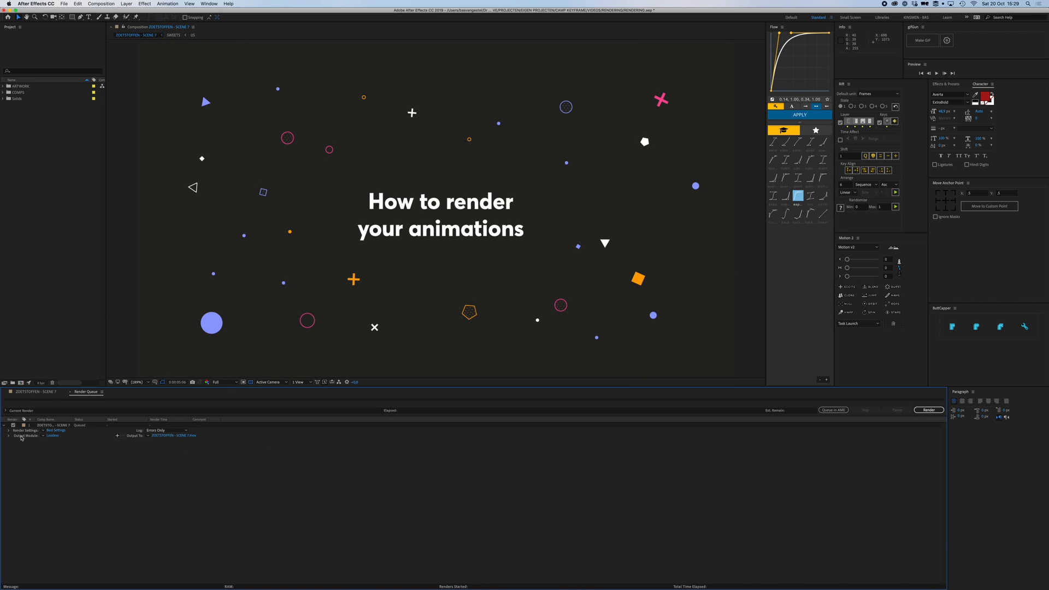
pyautogui.click(52, 436)
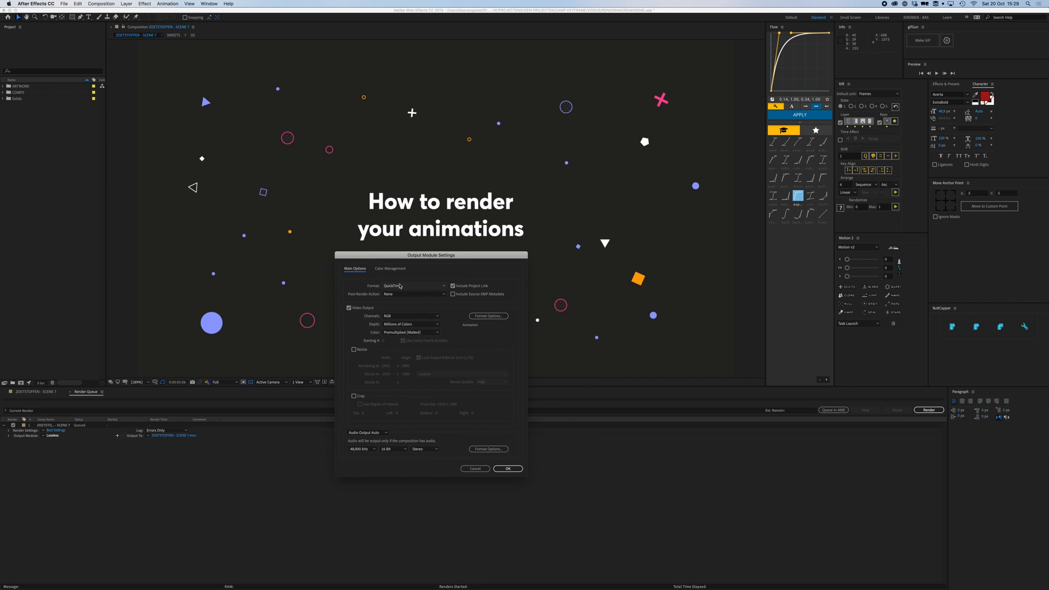
# Step: Keep QuickTime as the format with the Animation codec in Format Options
pyautogui.click(413, 286)
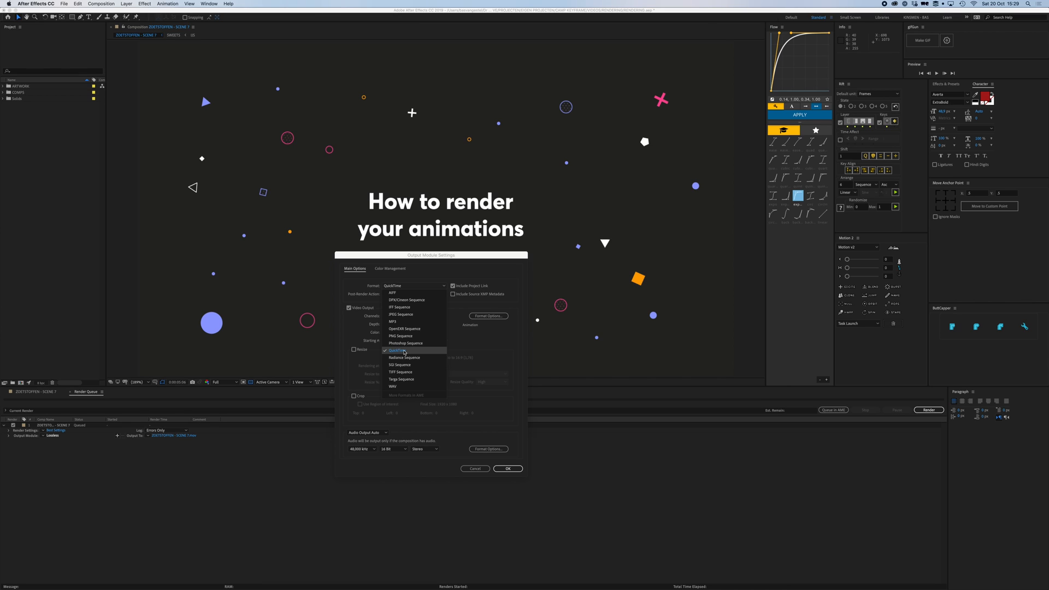
pyautogui.click(398, 349)
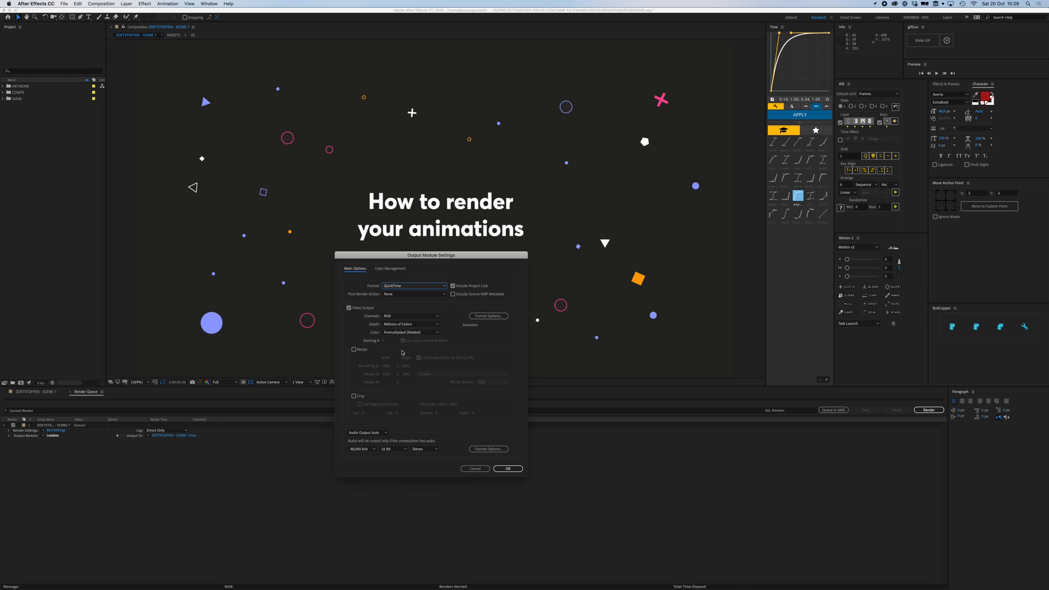
pyautogui.moveTo(468, 322)
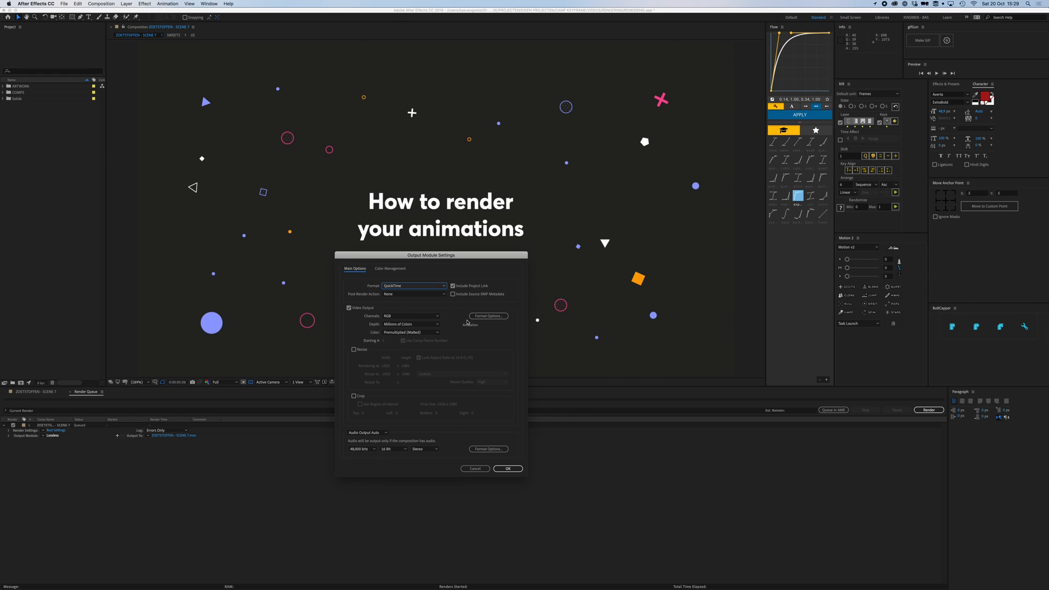
pyautogui.click(489, 316)
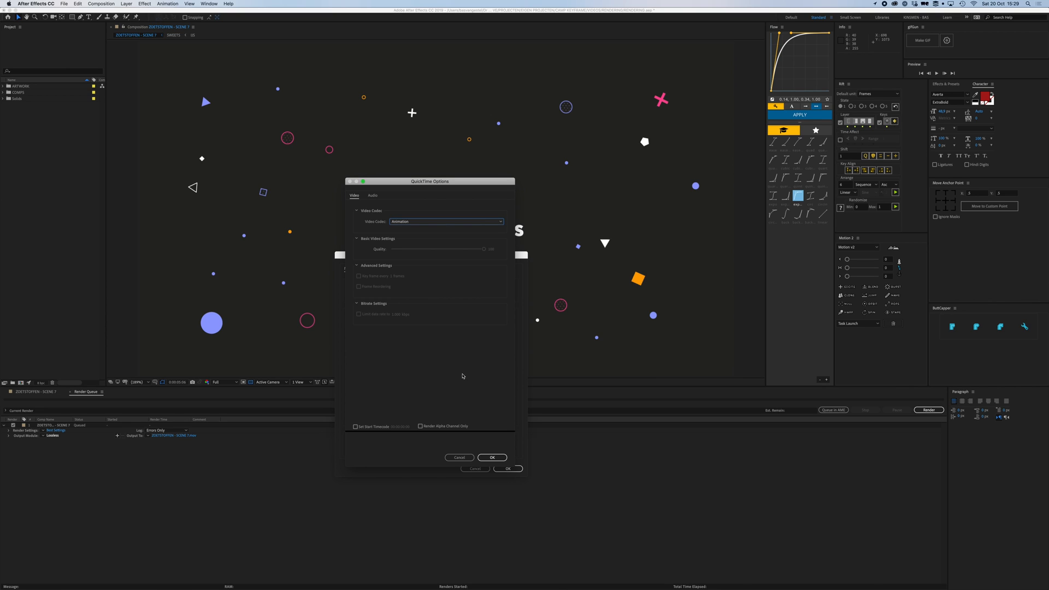
pyautogui.moveTo(426, 296)
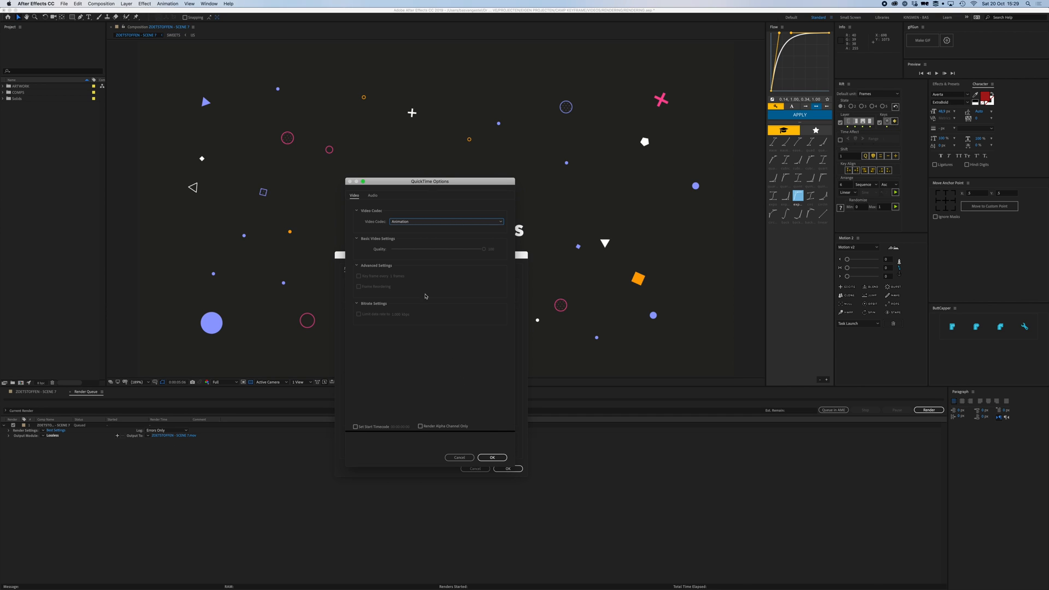
pyautogui.click(492, 457)
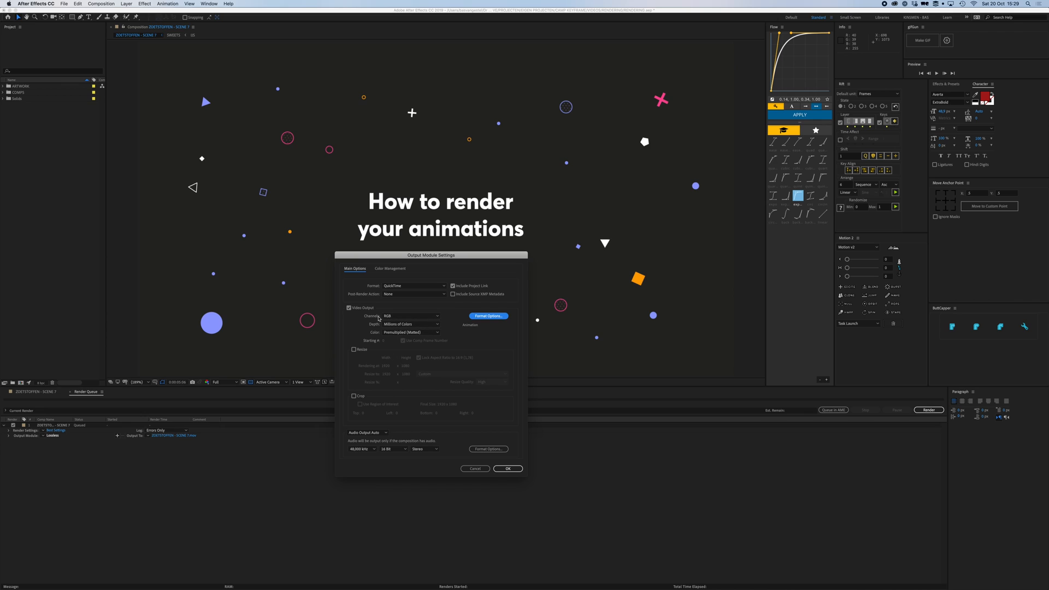
# Step: Set Channels to RGB and Audio Output to Auto, then confirm the output module
pyautogui.click(411, 316)
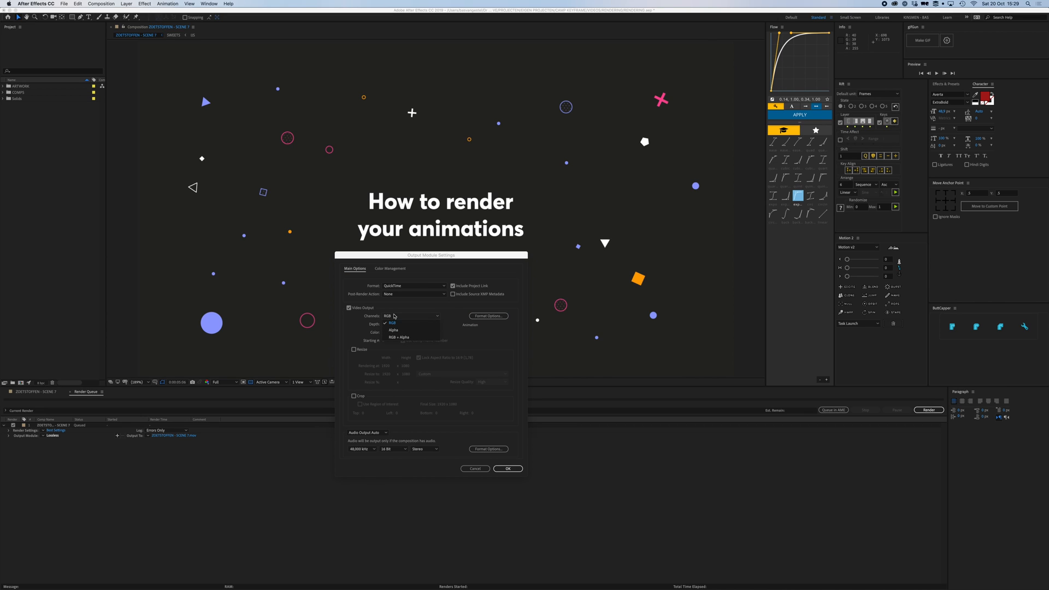
pyautogui.click(391, 323)
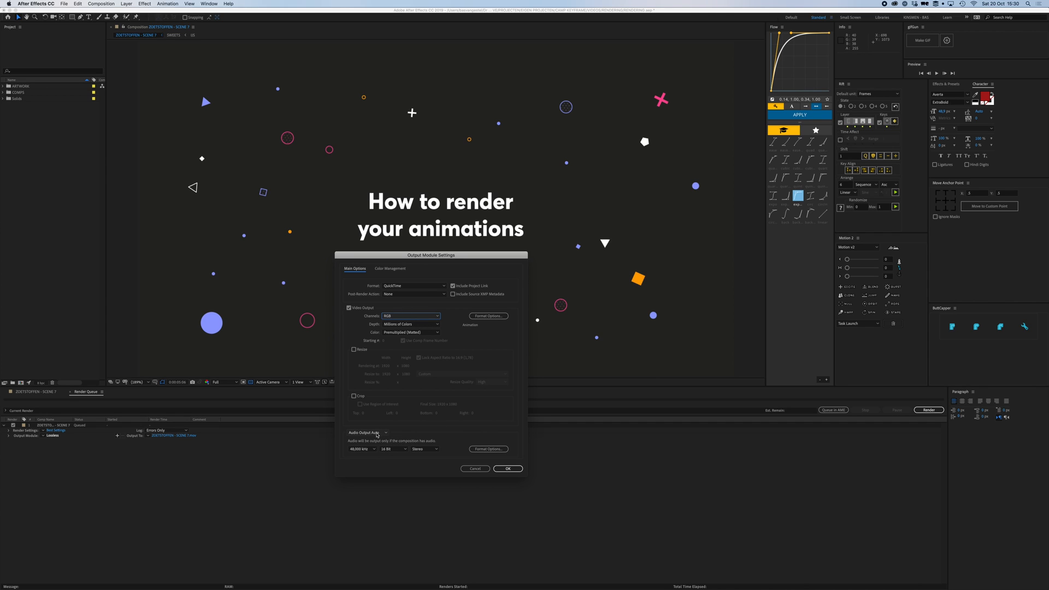
pyautogui.click(370, 433)
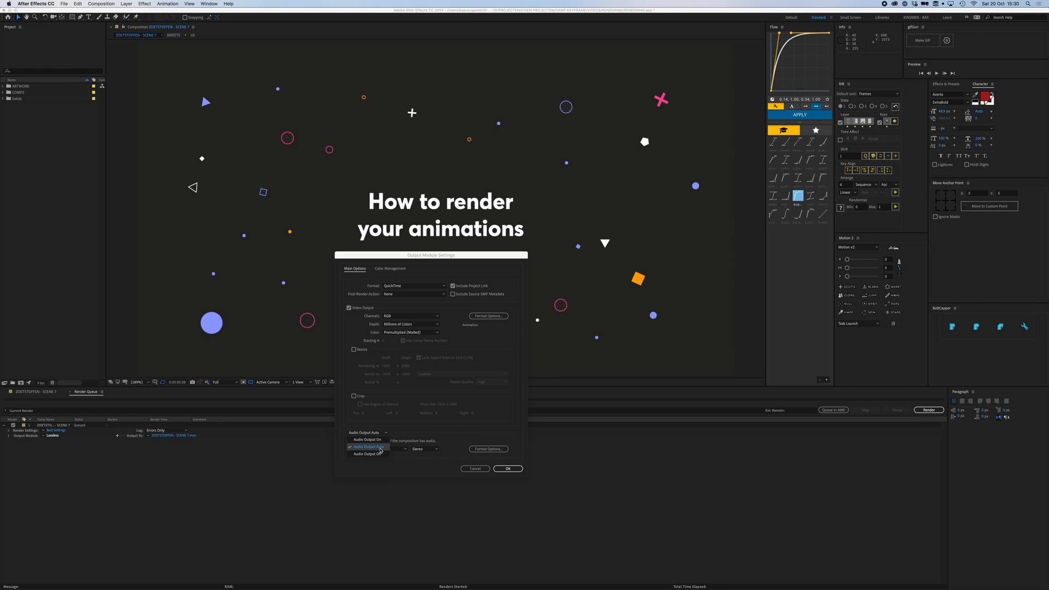
pyautogui.click(367, 446)
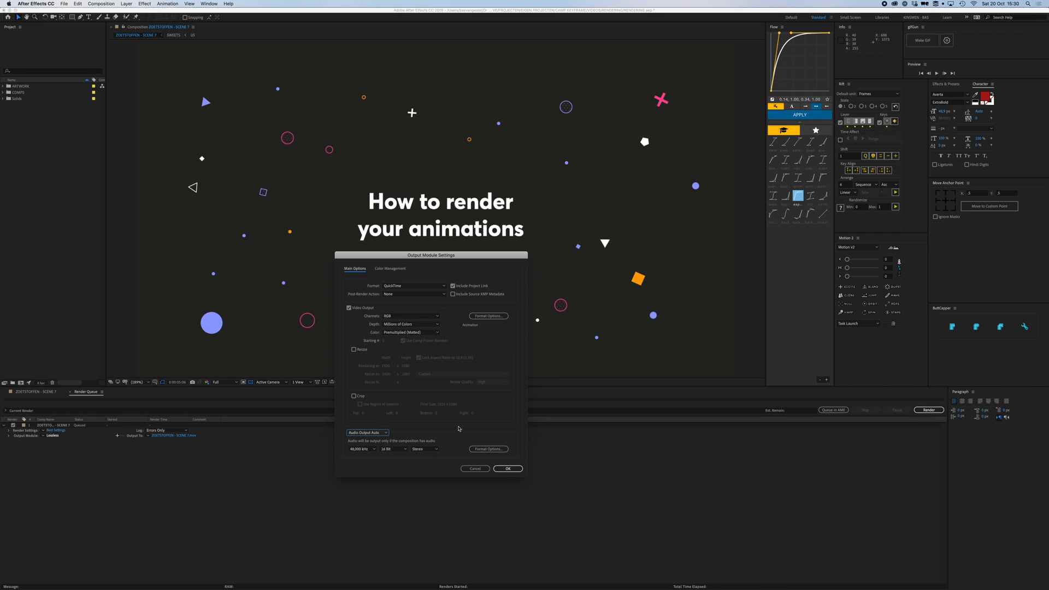
pyautogui.click(507, 468)
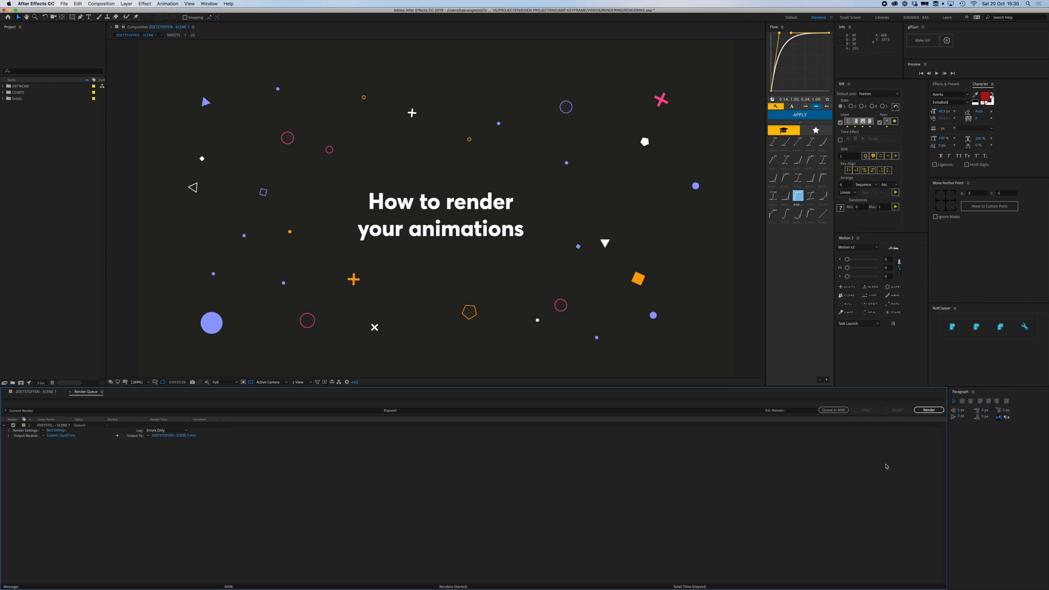
pyautogui.click(929, 410)
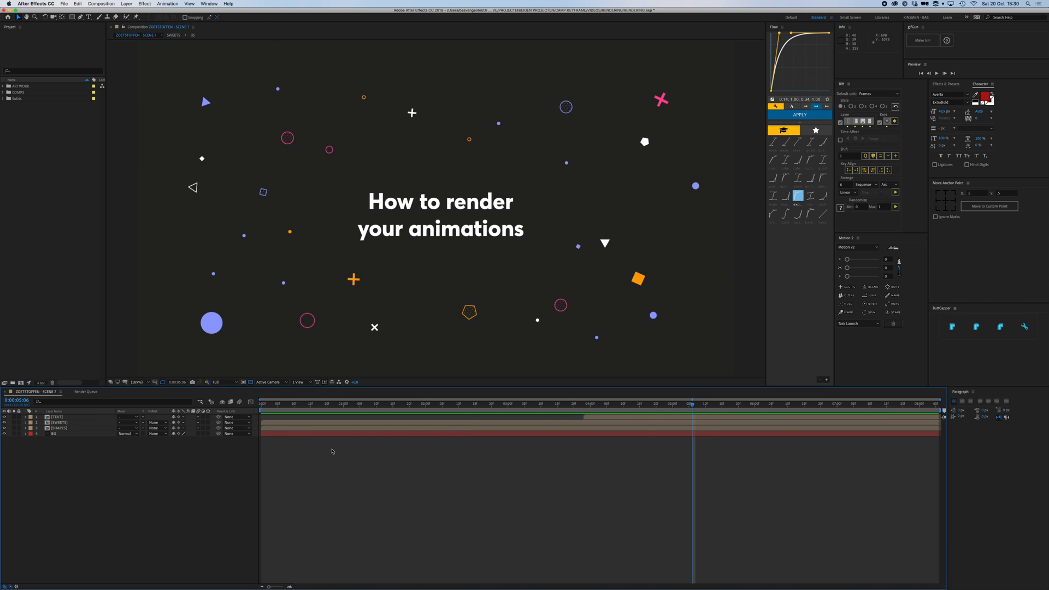
pyautogui.moveTo(348, 474)
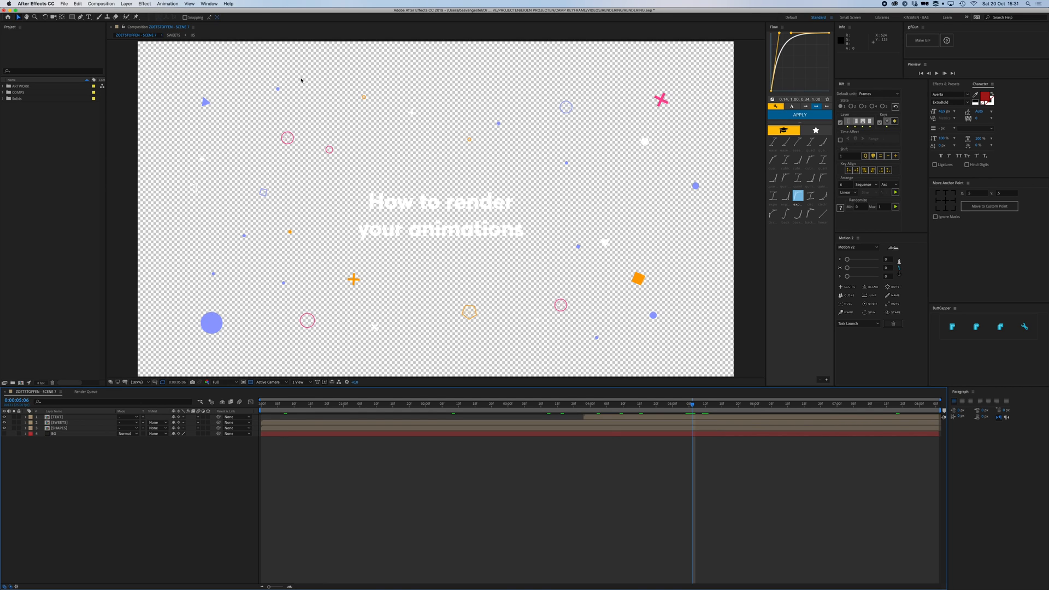
pyautogui.moveTo(265, 96)
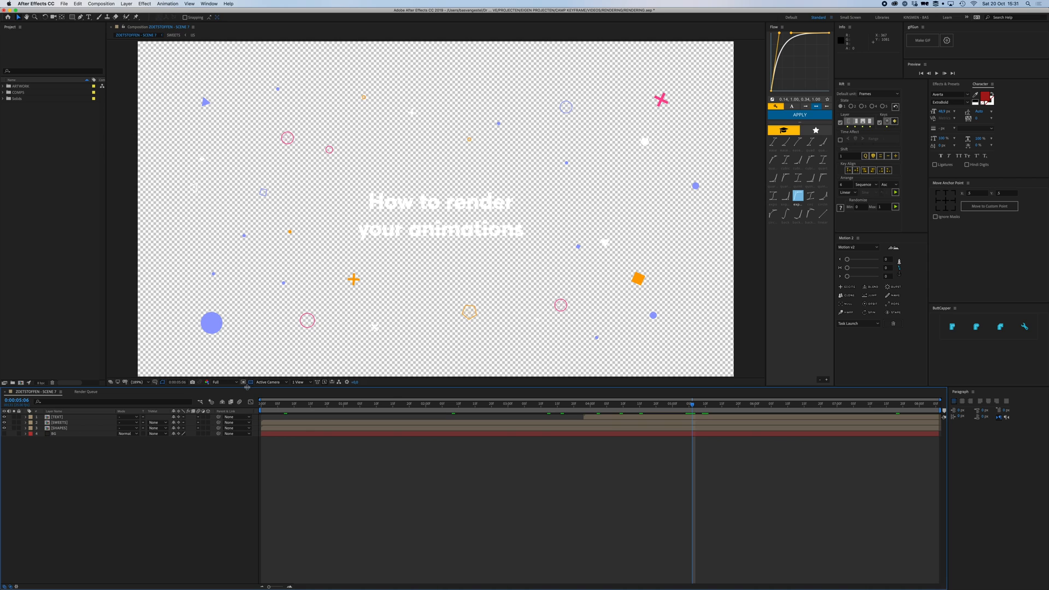
# Step: Check the transparency grid off and on, then bring up the export options
pyautogui.click(251, 383)
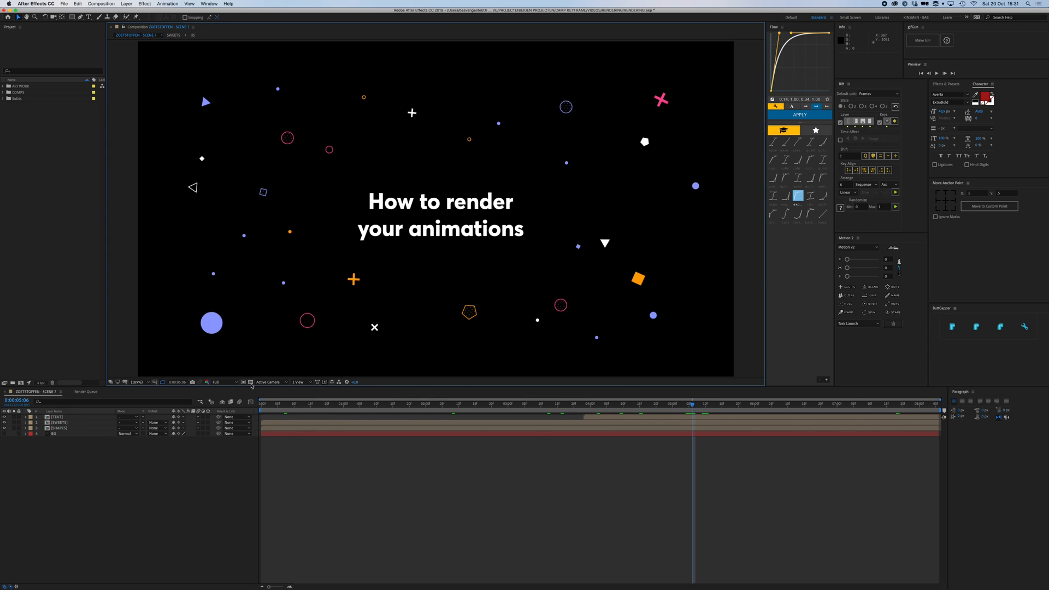
pyautogui.click(250, 383)
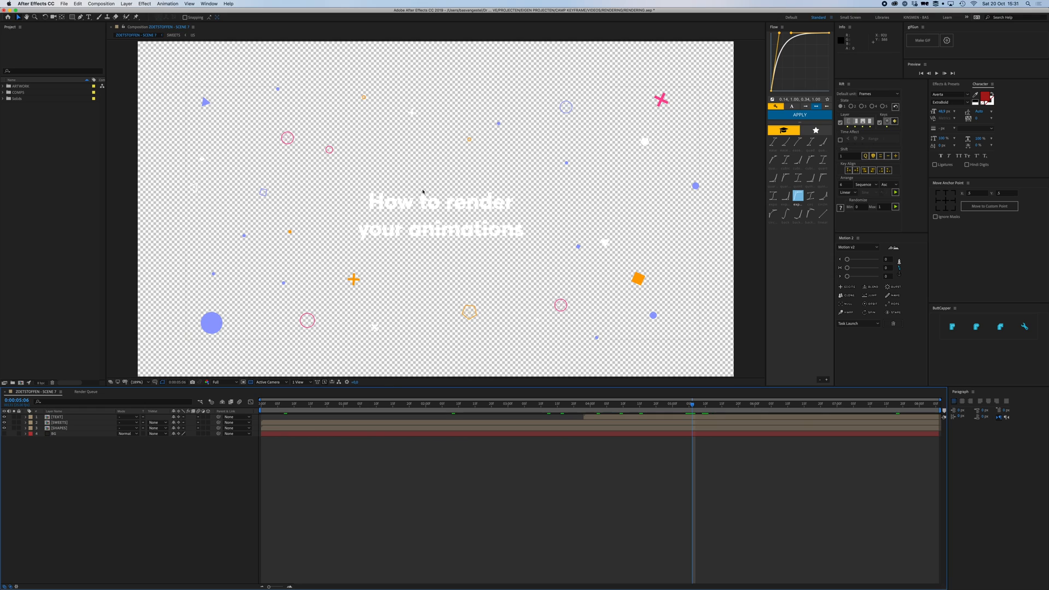
pyautogui.click(55, 4)
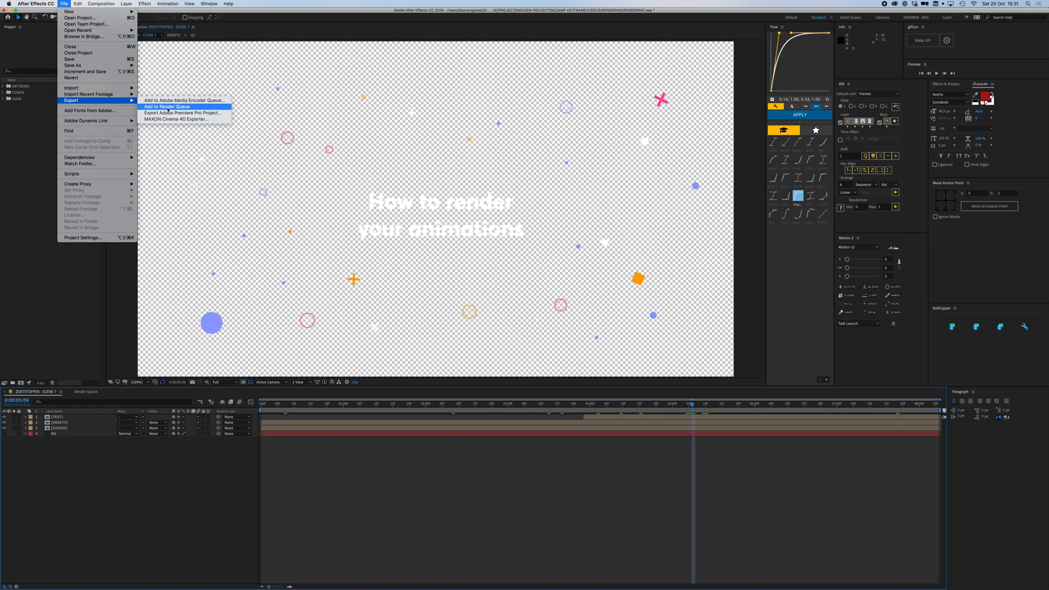
# Step: Queue the composition again and bring up its Output Module settings
pyautogui.click(168, 107)
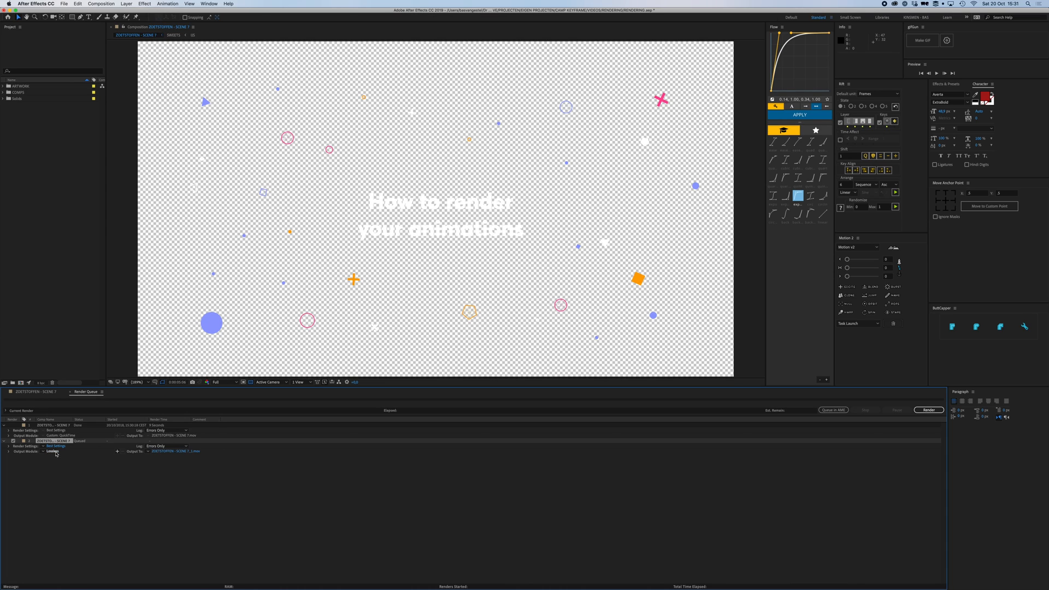
pyautogui.click(48, 452)
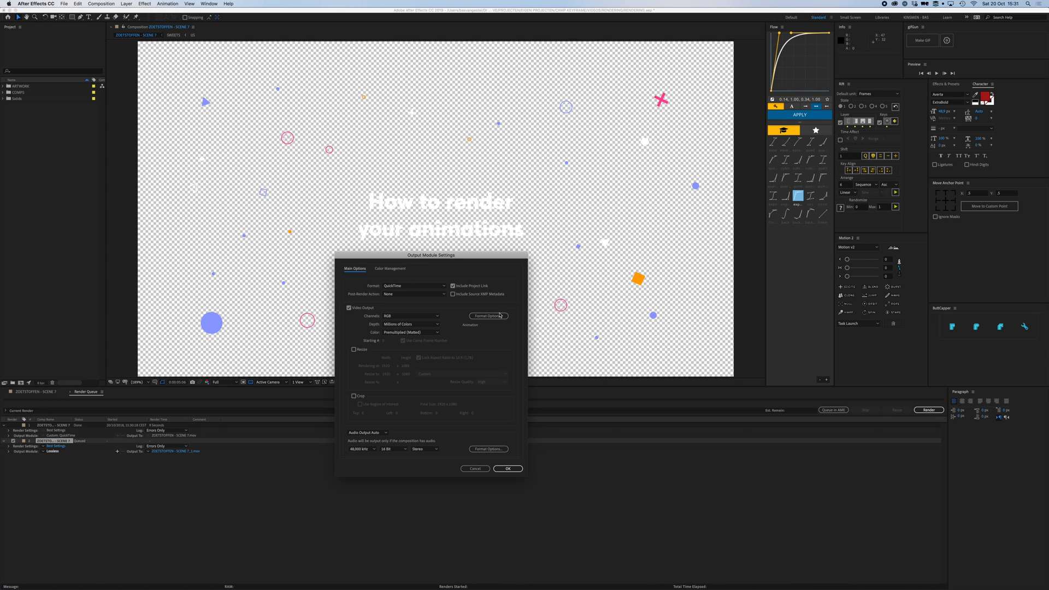
pyautogui.click(487, 316)
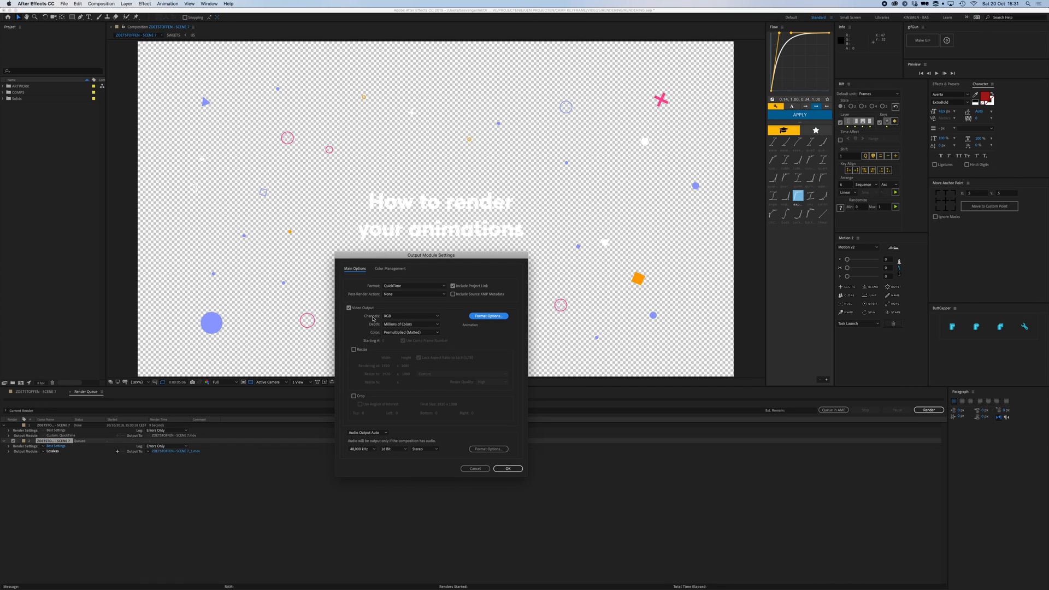
# Step: Set Channels to RGB + Alpha and confirm the output settings
pyautogui.click(411, 314)
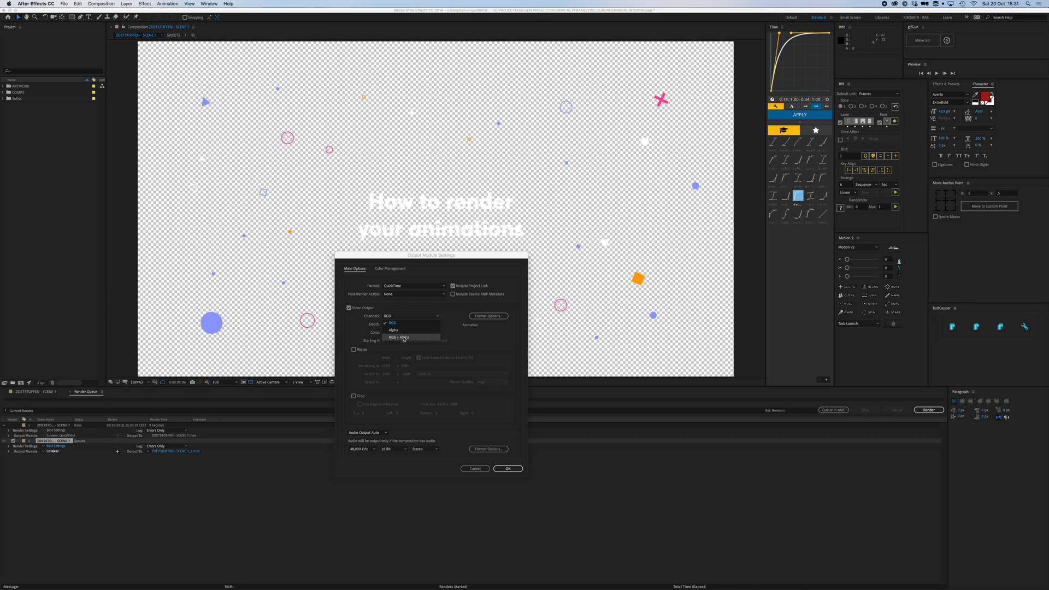
pyautogui.click(400, 337)
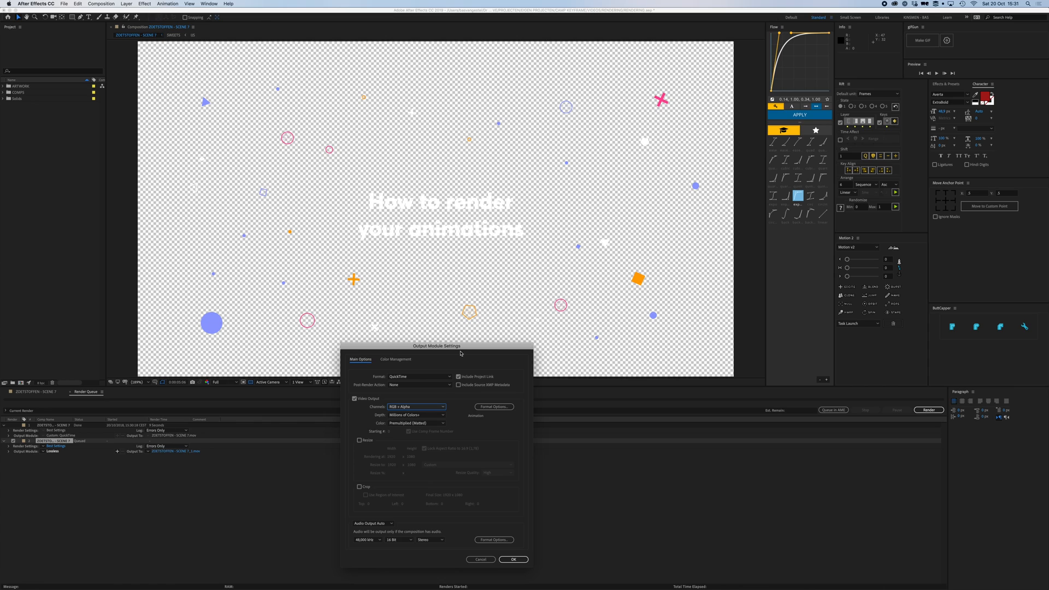
pyautogui.moveTo(436, 346); pyautogui.dragTo(448, 261)
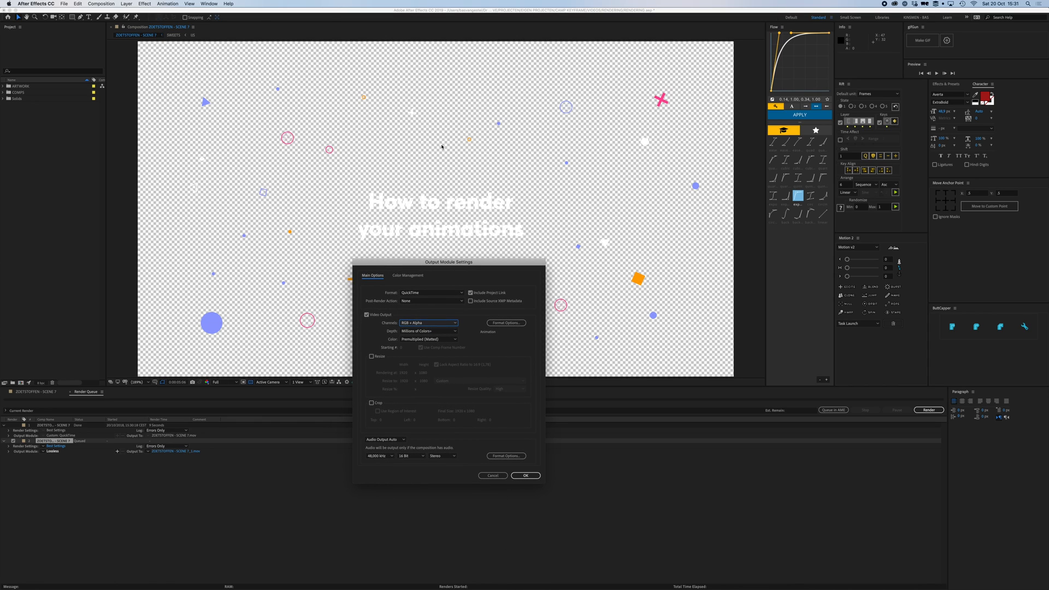
pyautogui.moveTo(442, 174)
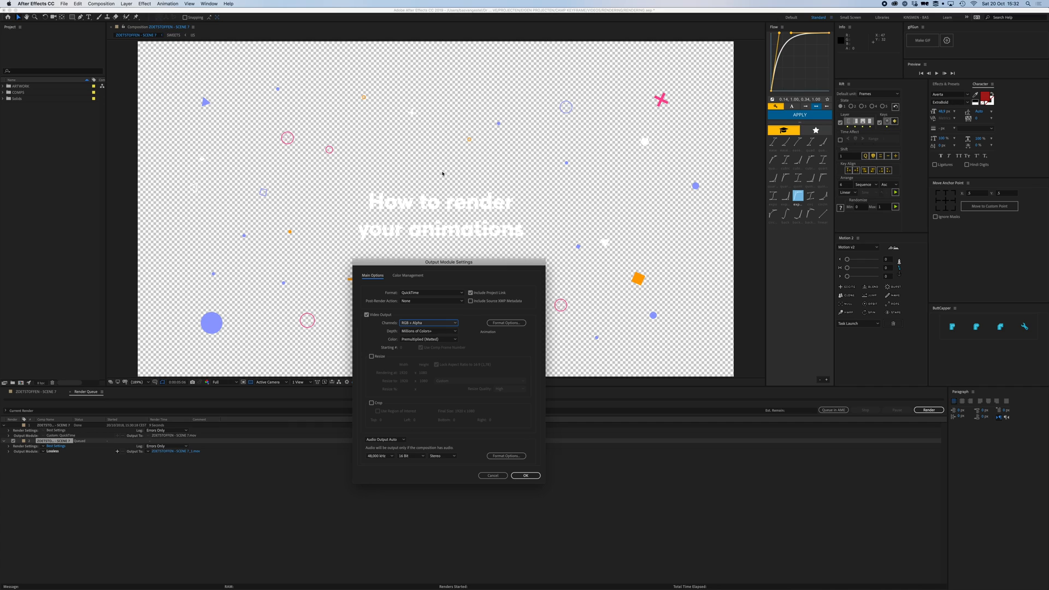
pyautogui.moveTo(430, 356)
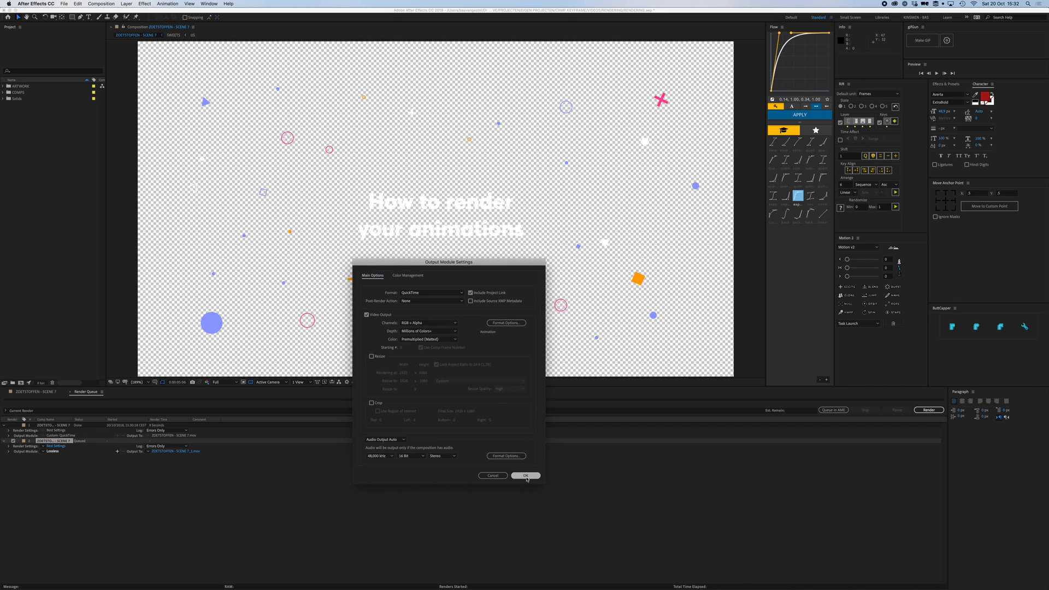
pyautogui.click(525, 475)
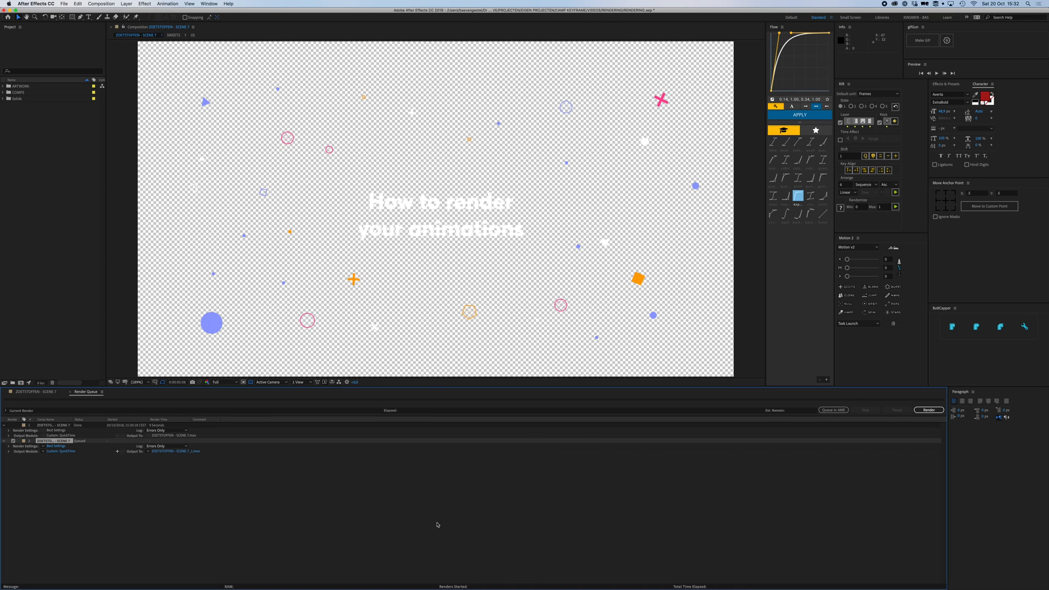
pyautogui.moveTo(375, 508)
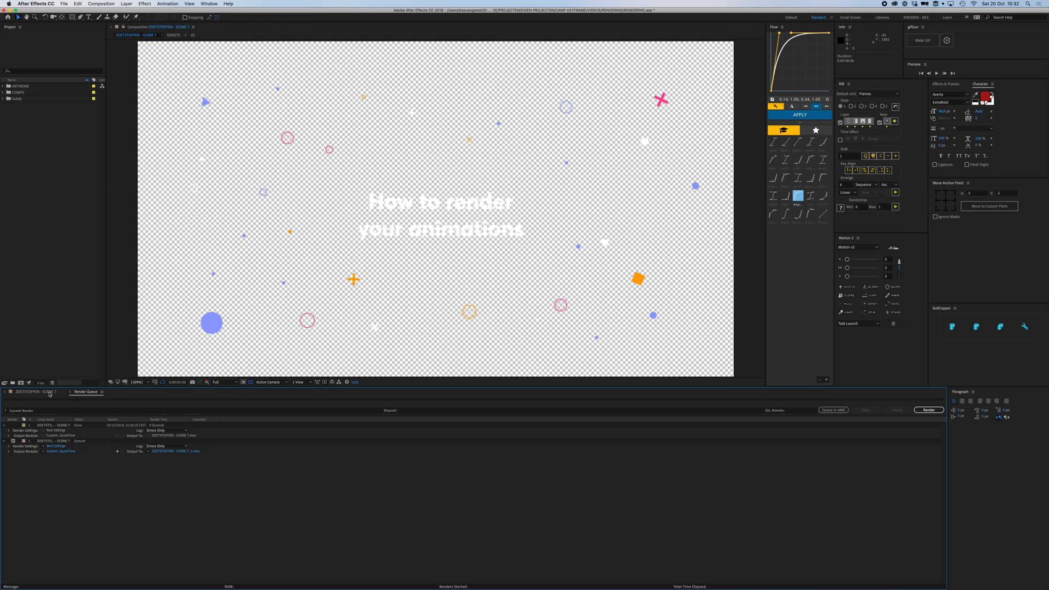
pyautogui.moveTo(34, 442)
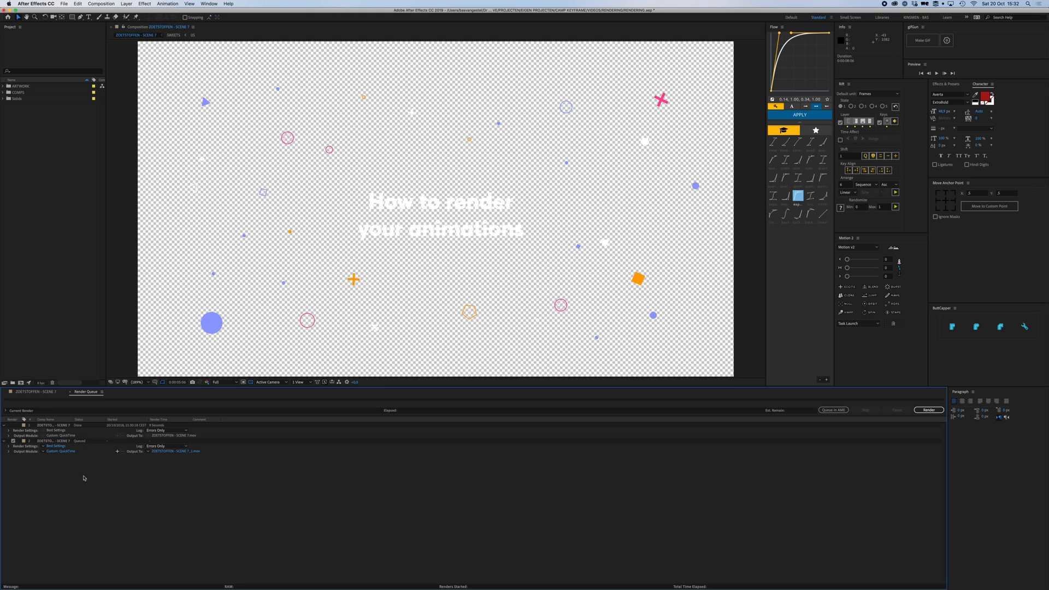
pyautogui.moveTo(146, 529)
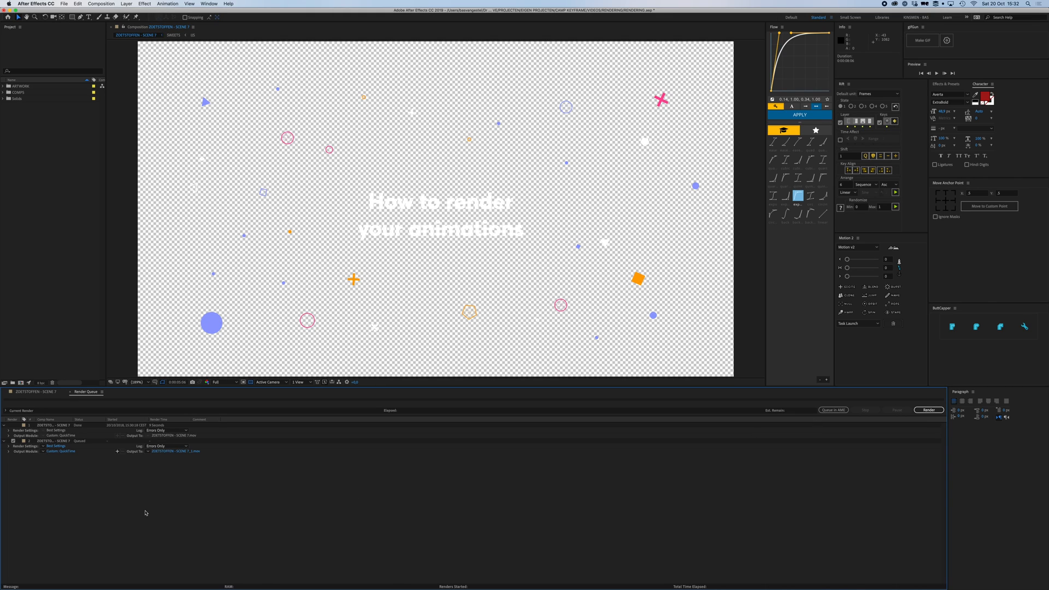
pyautogui.moveTo(125, 483)
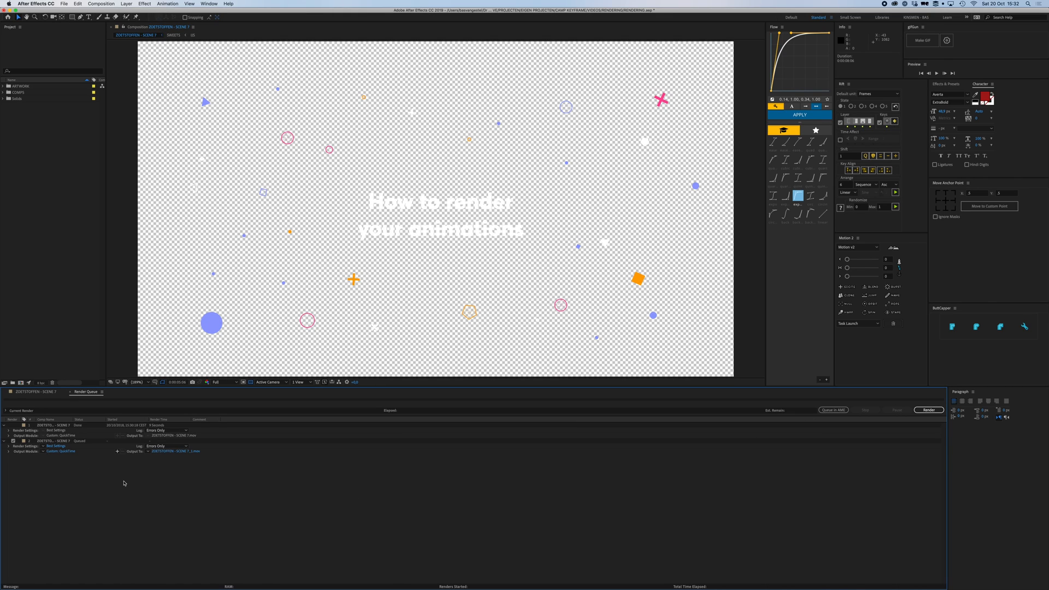
# Step: Return to the composition's timeline from the Render Queue
pyautogui.click(52, 441)
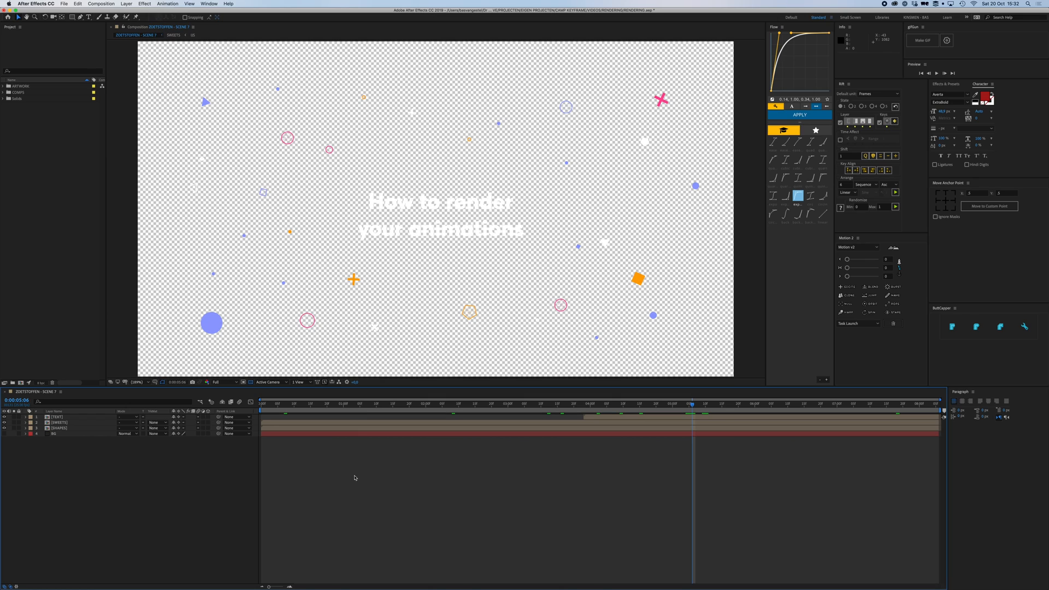
pyautogui.moveTo(265, 439)
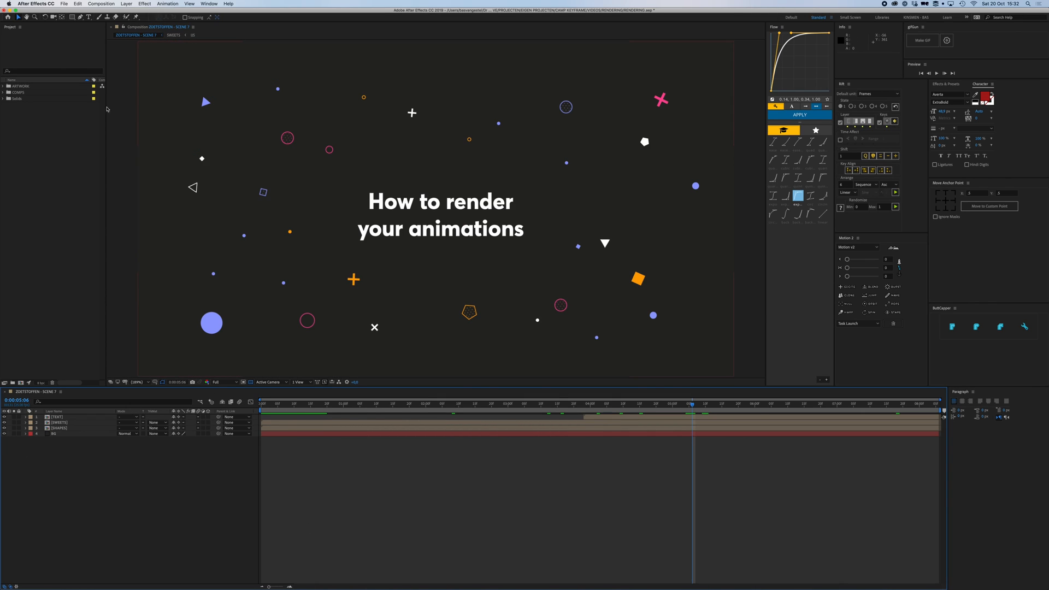
# Step: Add the composition to the Adobe Media Encoder queue and bring Media Encoder forward
pyautogui.click(66, 3)
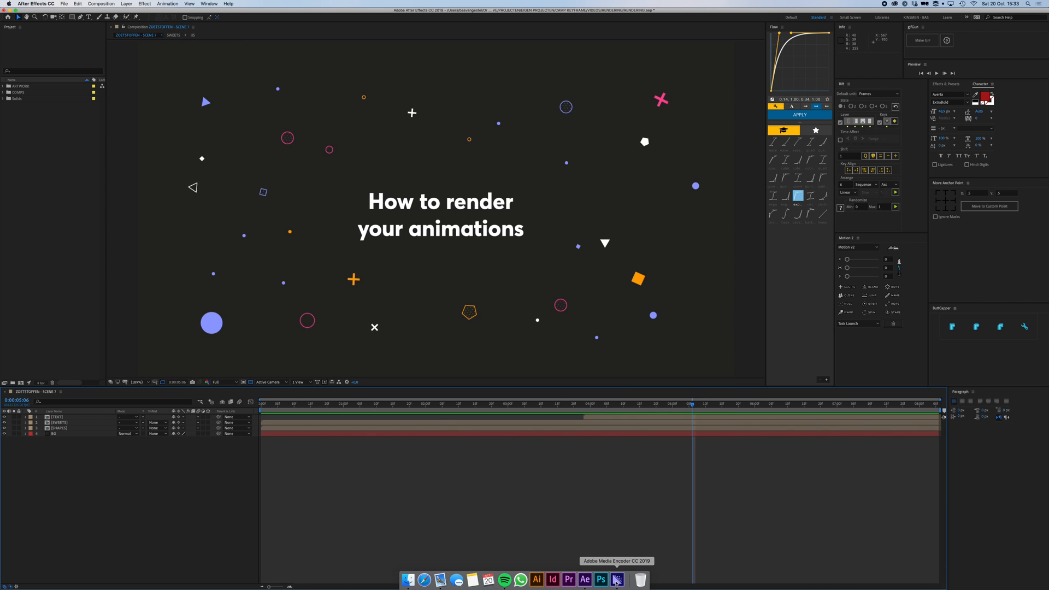
pyautogui.click(620, 579)
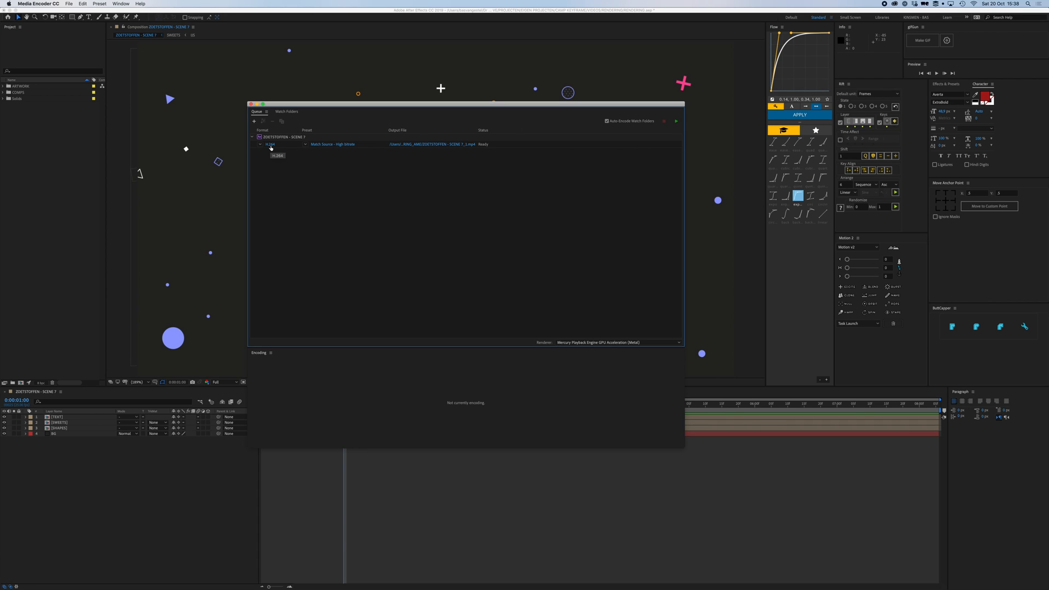
pyautogui.click(260, 144)
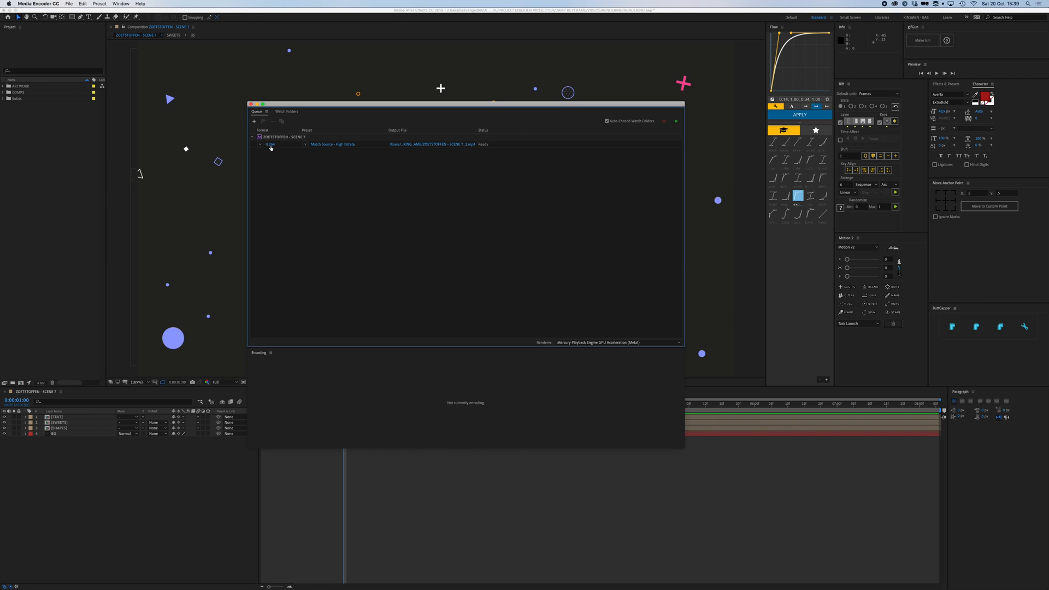
pyautogui.click(677, 121)
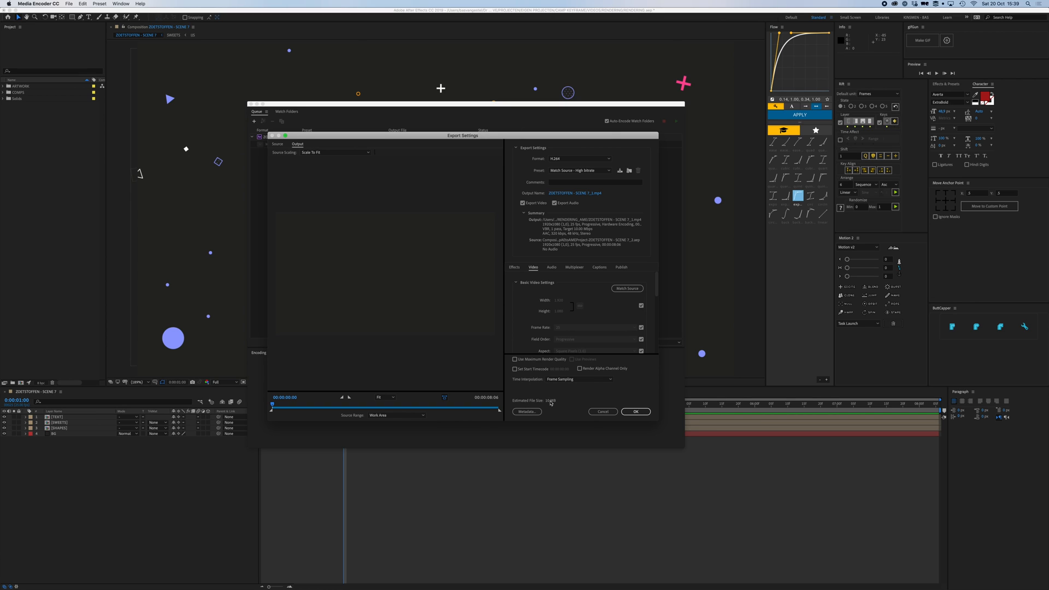
pyautogui.click(637, 411)
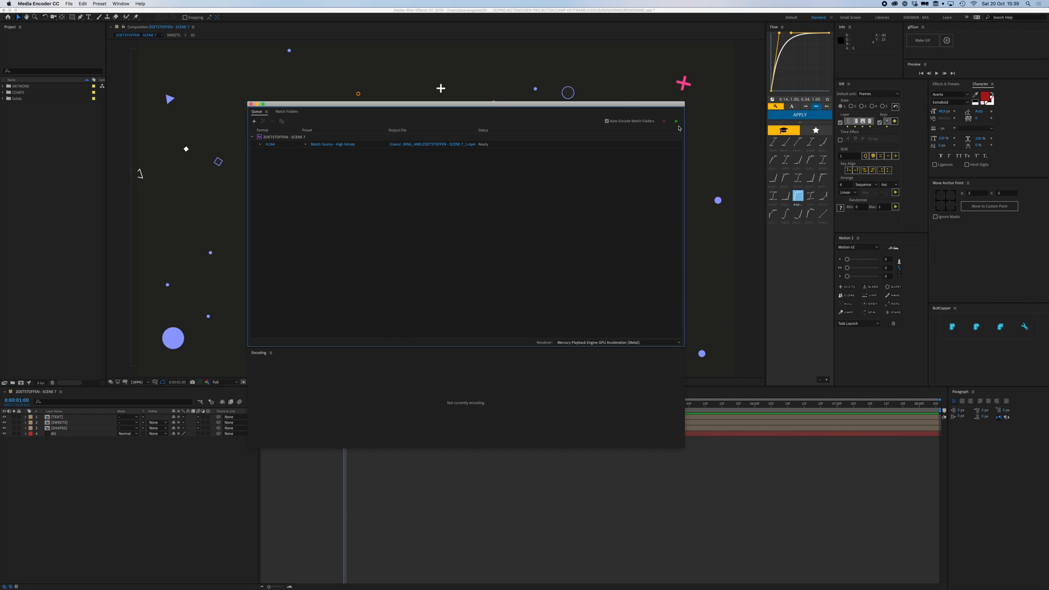
# Step: Start the queue so the H.264 job encodes to Done
pyautogui.click(676, 120)
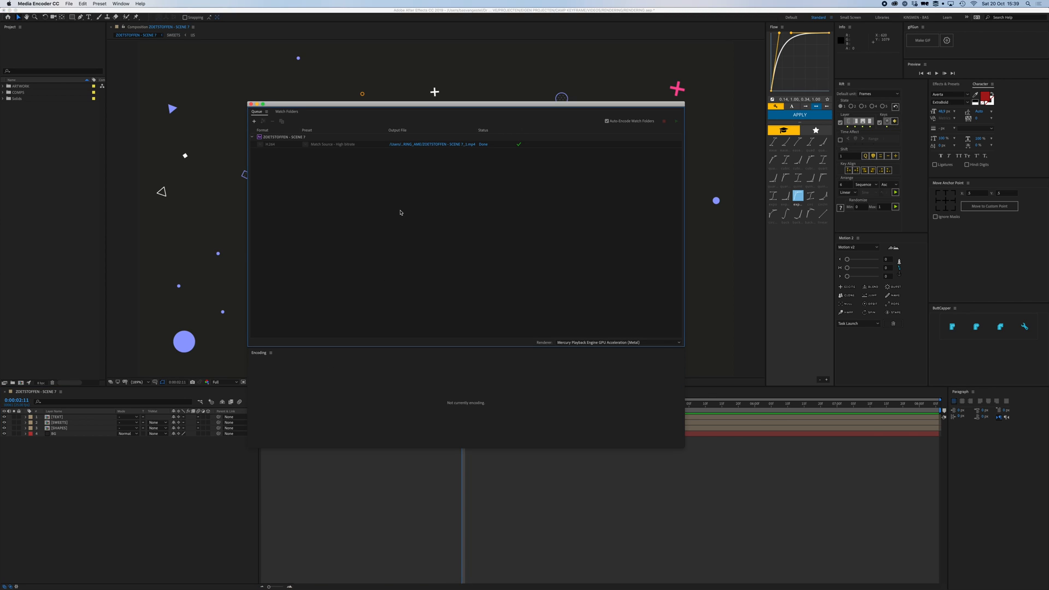
pyautogui.moveTo(397, 211)
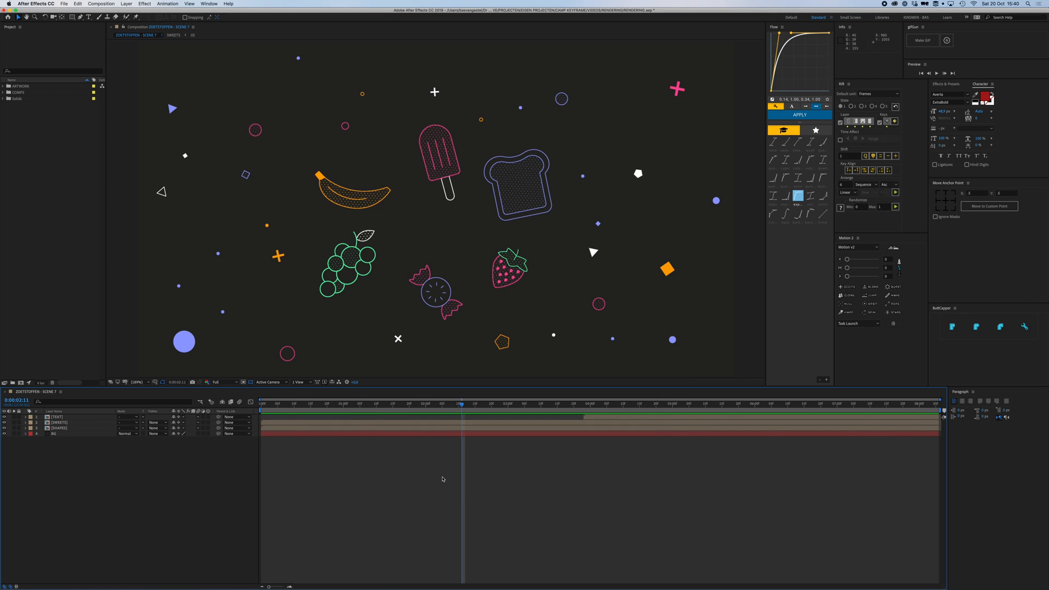
pyautogui.moveTo(387, 496)
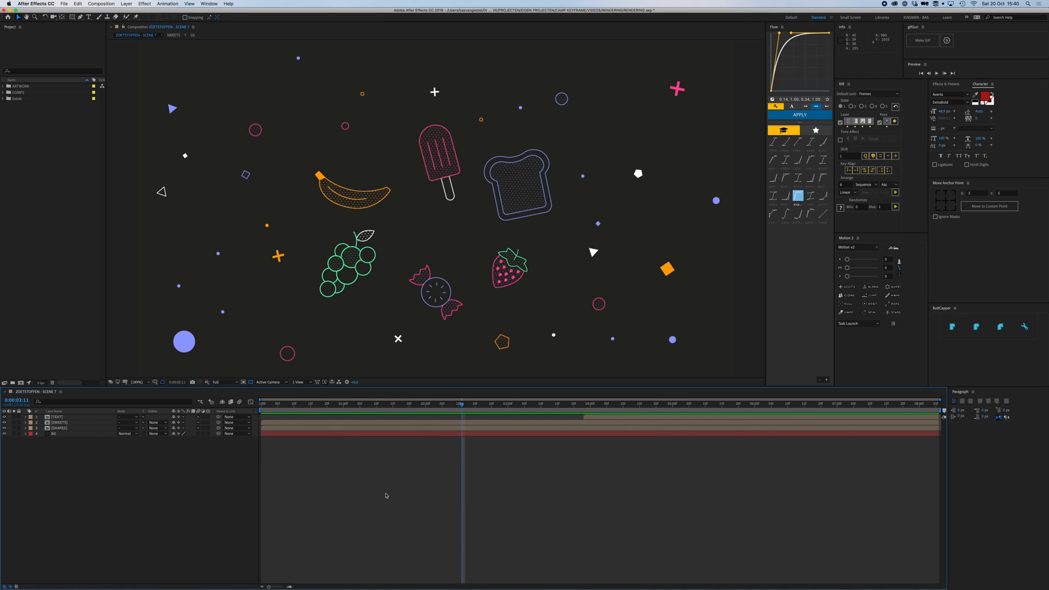